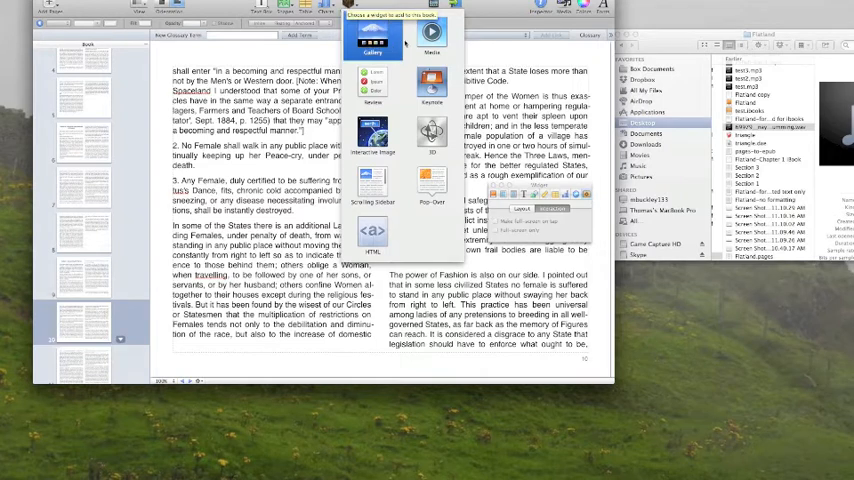
- Show the widget menu from the toolbar over the two-column page
left_click(432, 36)
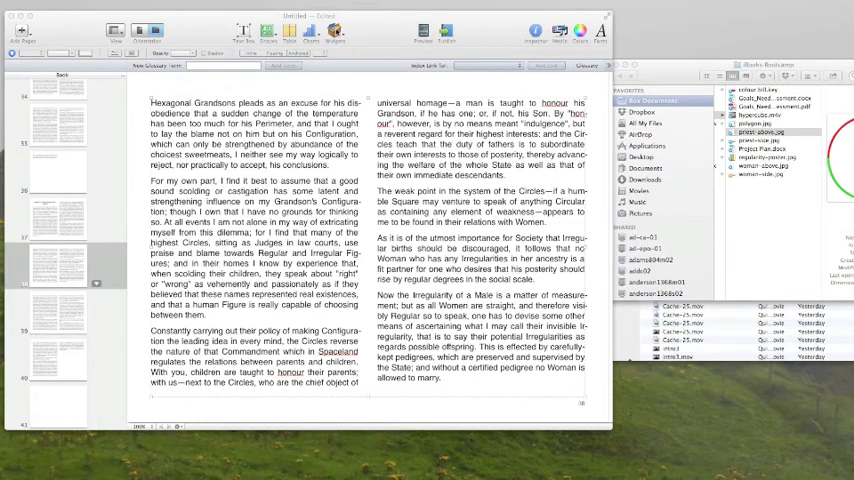
- Reopen the widget list to choose the next media widget
left_click(332, 30)
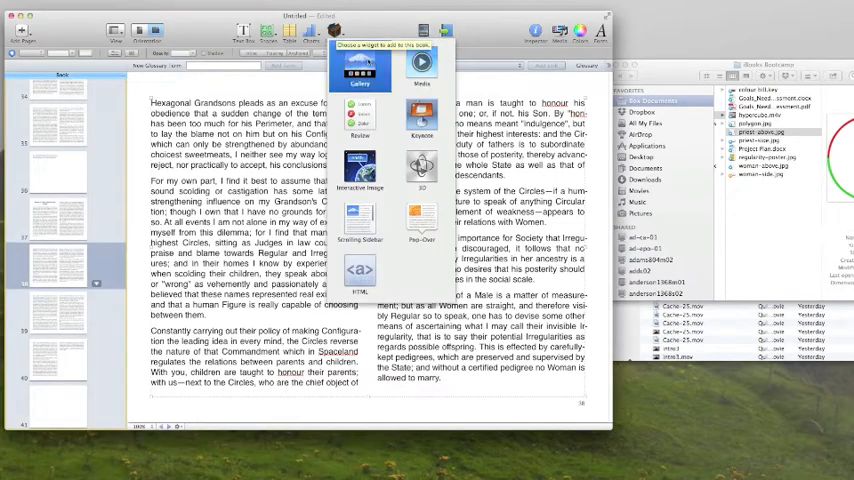